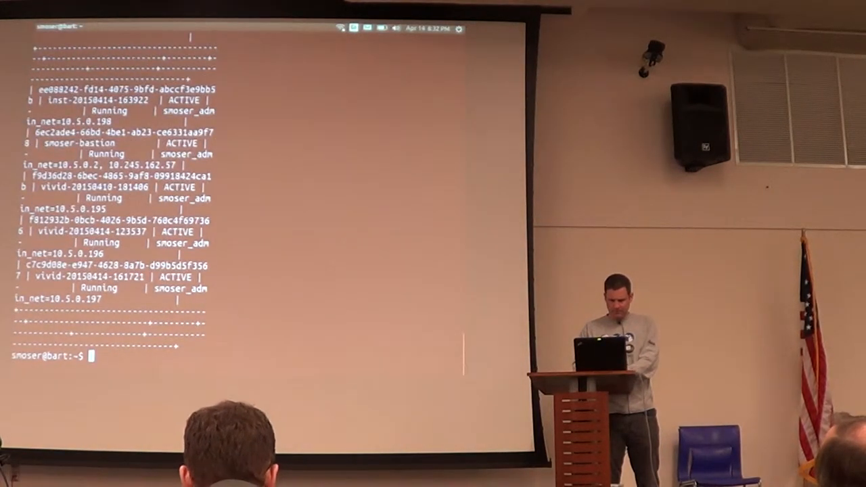
{"action": "type", "text": "sstack"}
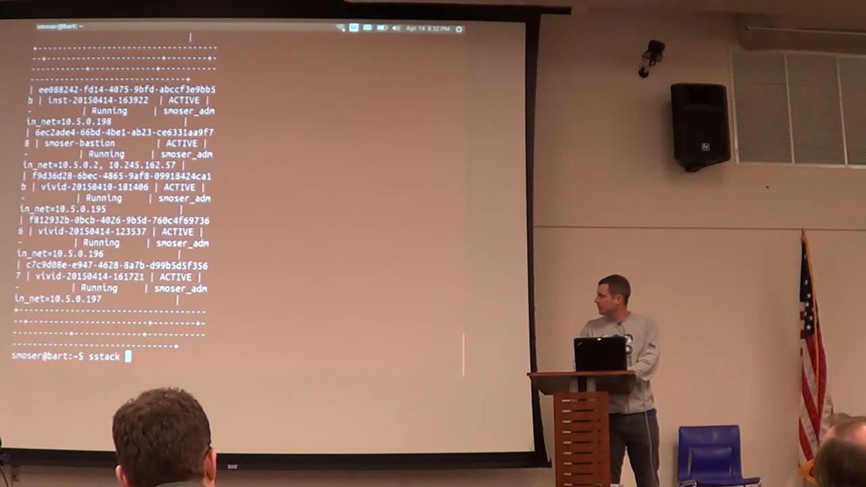
{"action": "type", "text": "list"}
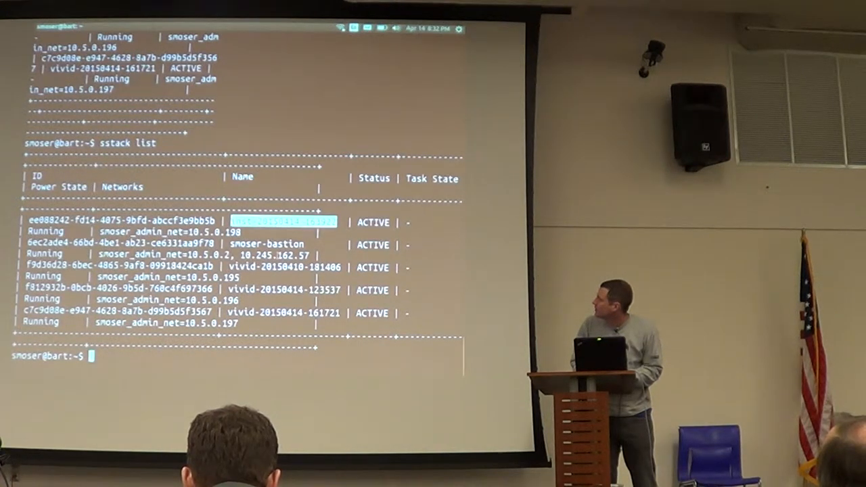
{"action": "type", "text": "sstack"}
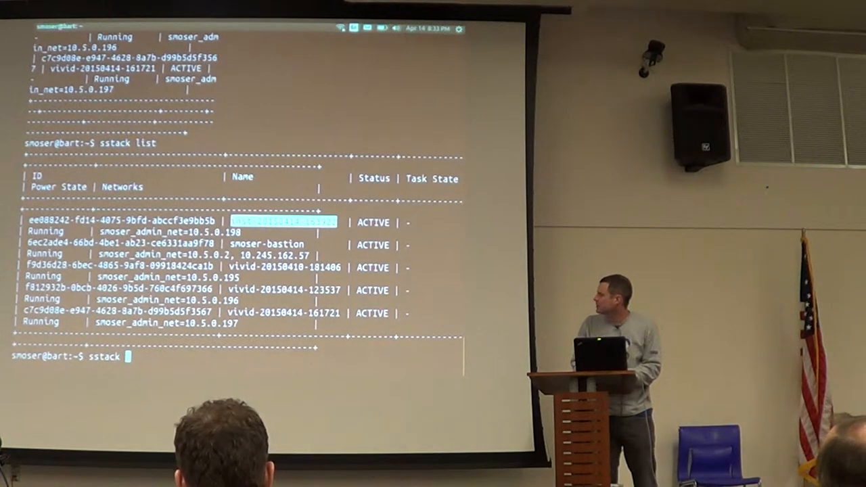
{"action": "key", "text": "Return"}
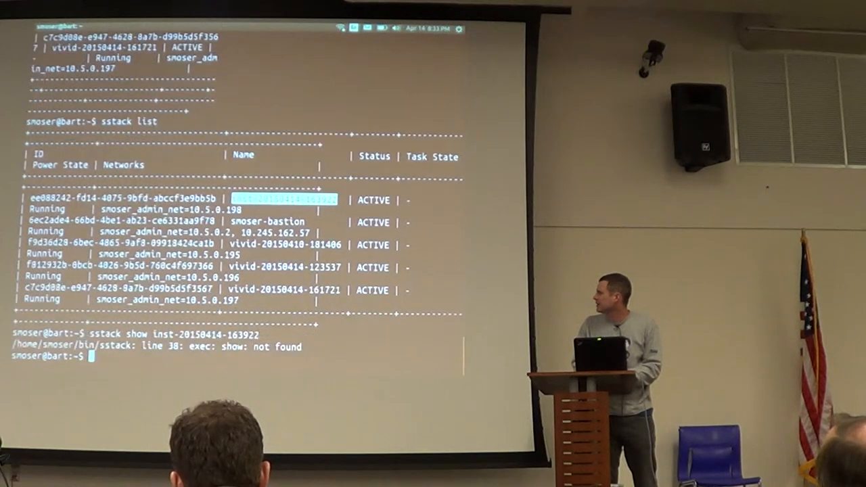
{"action": "type", "text": "sstack"}
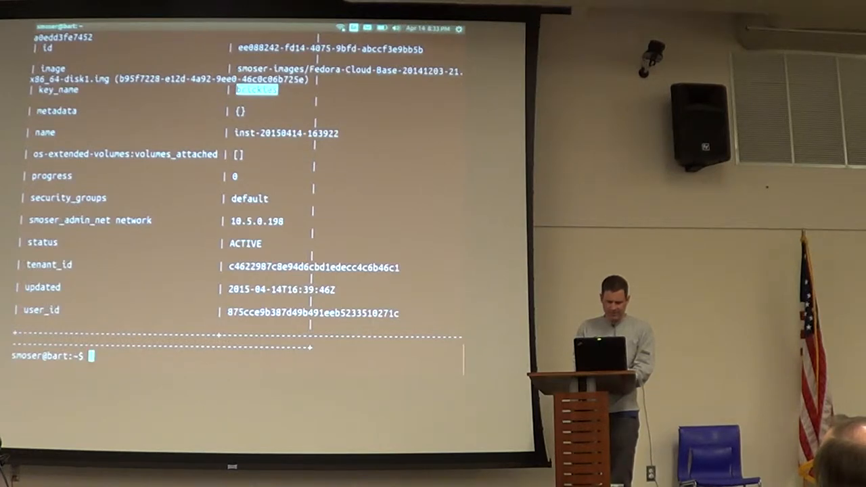
- List the nova keypairs and attempt an SSH login to sstack-198, which is denied
{"action": "type", "text": "sstack nova"}
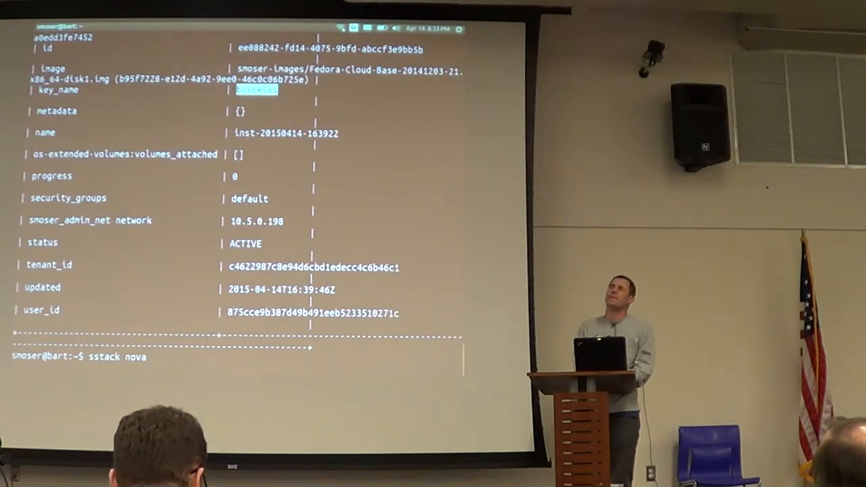
{"action": "type", "text": "keypair-list"}
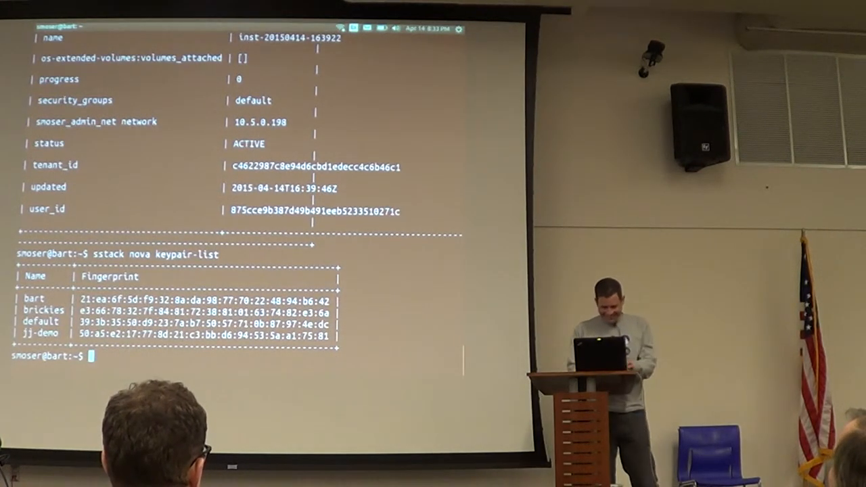
{"action": "type", "text": "ssh"}
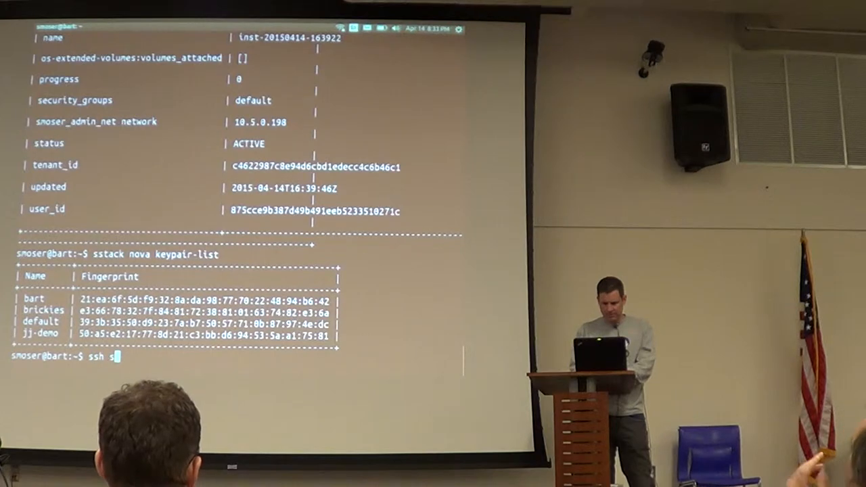
{"action": "type", "text": "stack-198"}
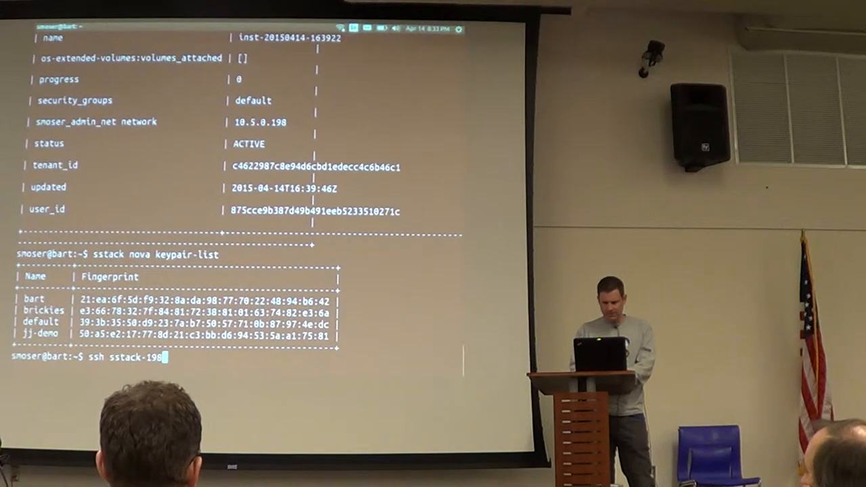
{"action": "key", "text": "Return"}
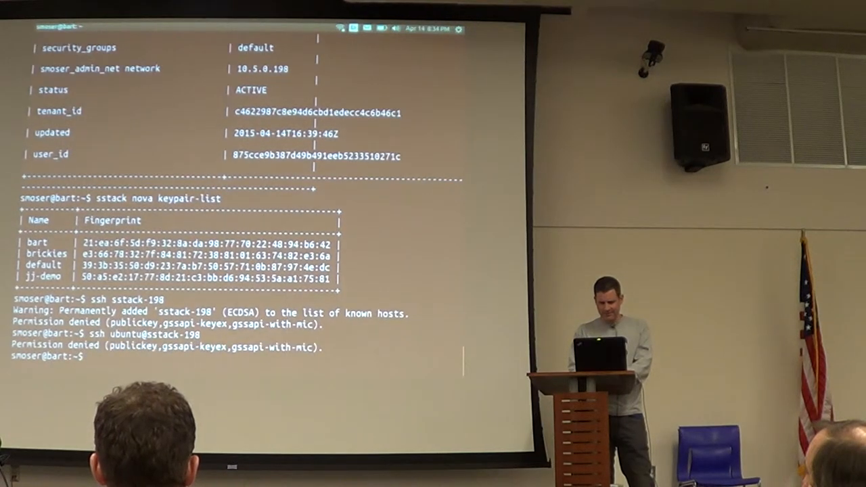
- Retry SSH as ubuntu@sstack-198, then run 'sstack nova list' again
{"action": "type", "text": "ssh"}
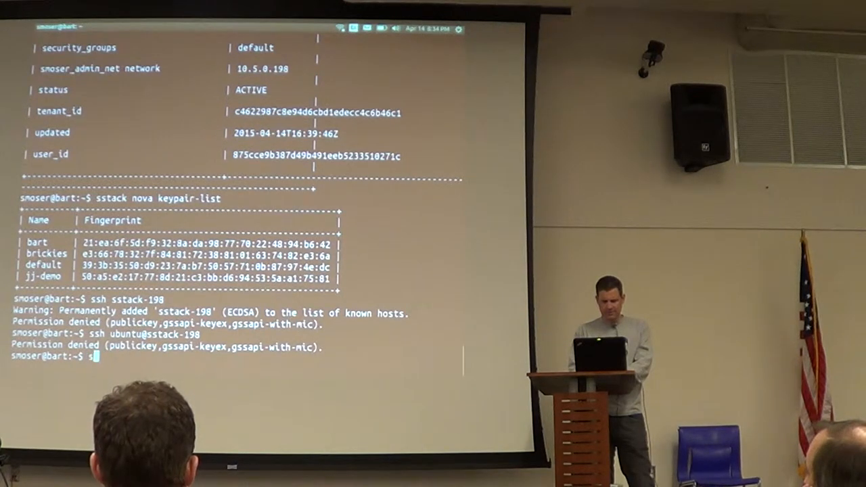
{"action": "type", "text": "sstack no va list"}
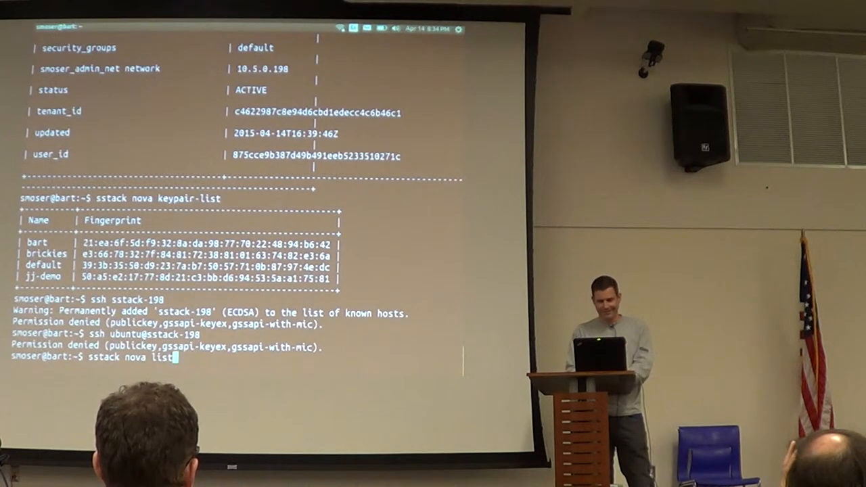
{"action": "key", "text": "Return"}
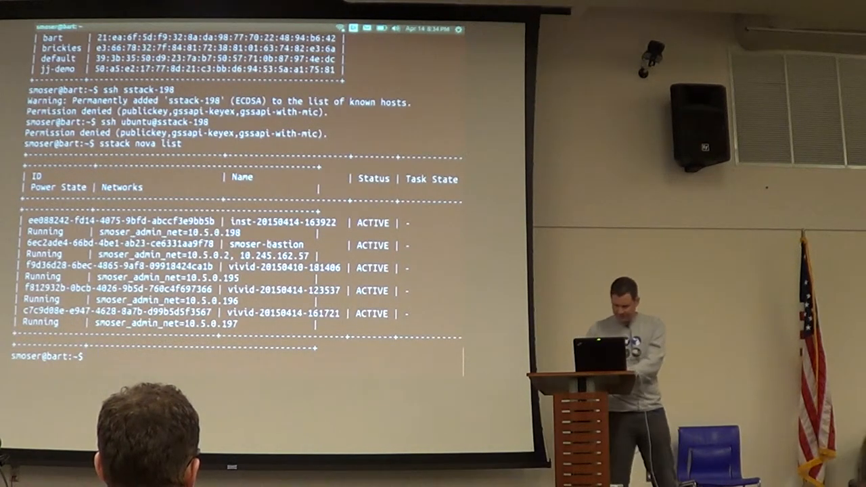
- Open ~/src/cloud-init/trunk.dist/config/cloud.cfg in vi using Tab completion
{"action": "type", "text": "vi ~/src/"}
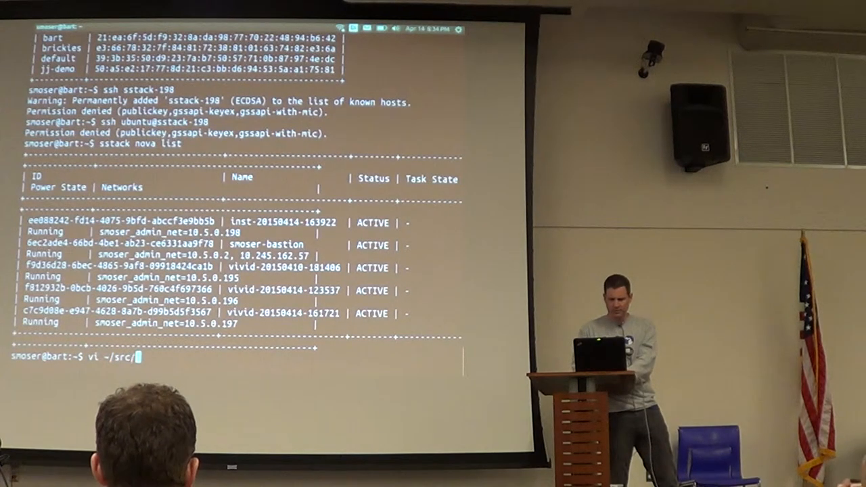
{"action": "type", "text": "cloud-init/tru"}
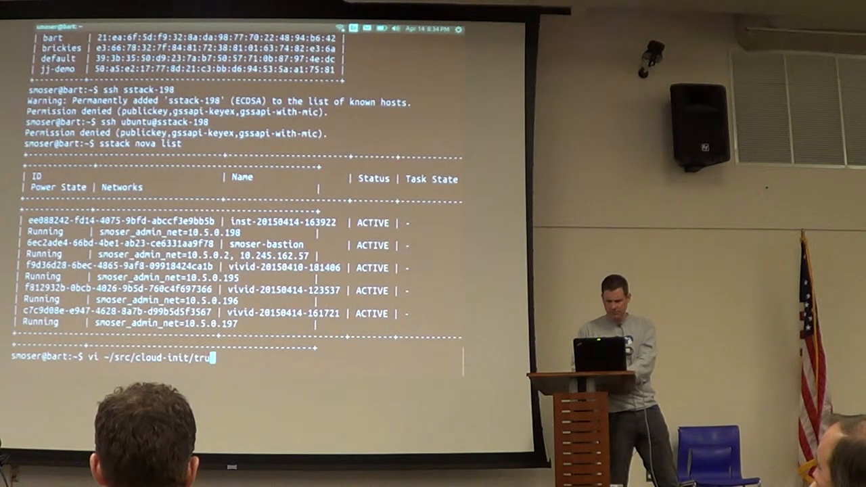
{"action": "key", "text": "BackSpace"}
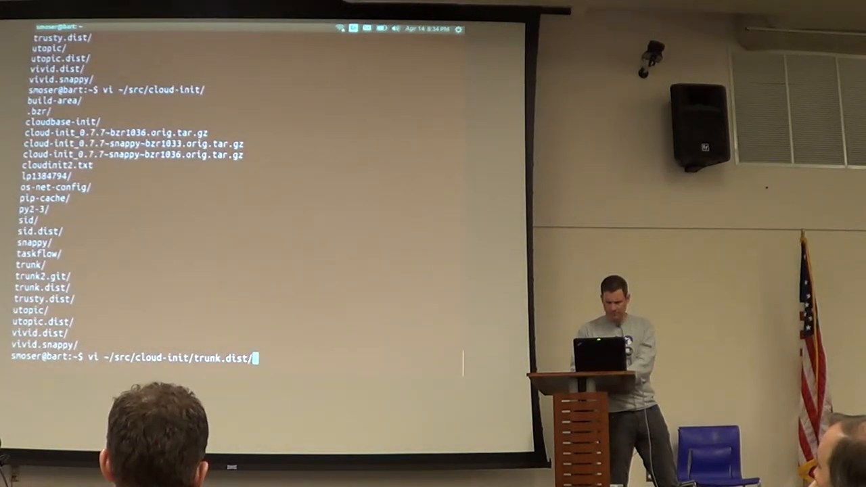
{"action": "type", "text": "doc"}
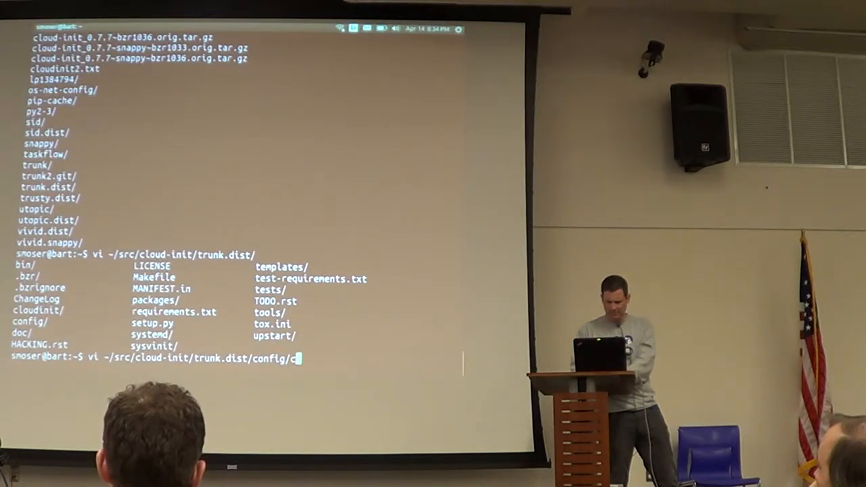
{"action": "key", "text": "Return"}
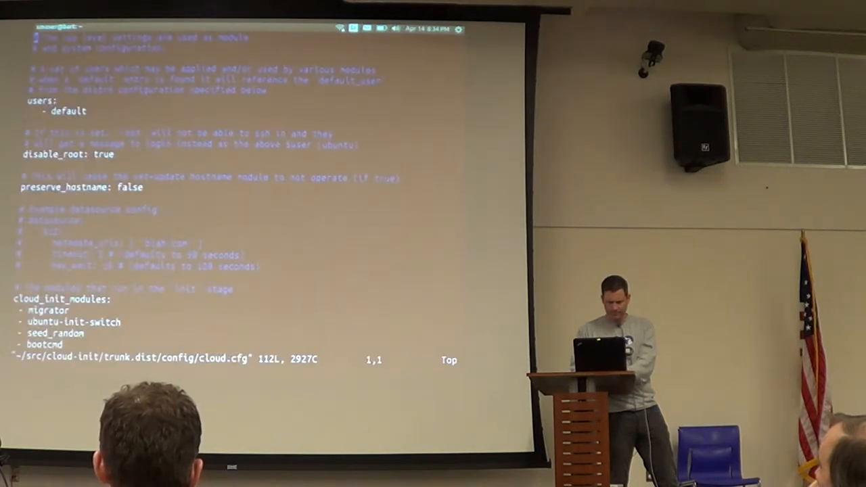
- Scroll to the system_info default_user section of cloud.cfg, then quit vim
{"action": "scroll", "scroll_direction": "down", "scroll_amount": 3}
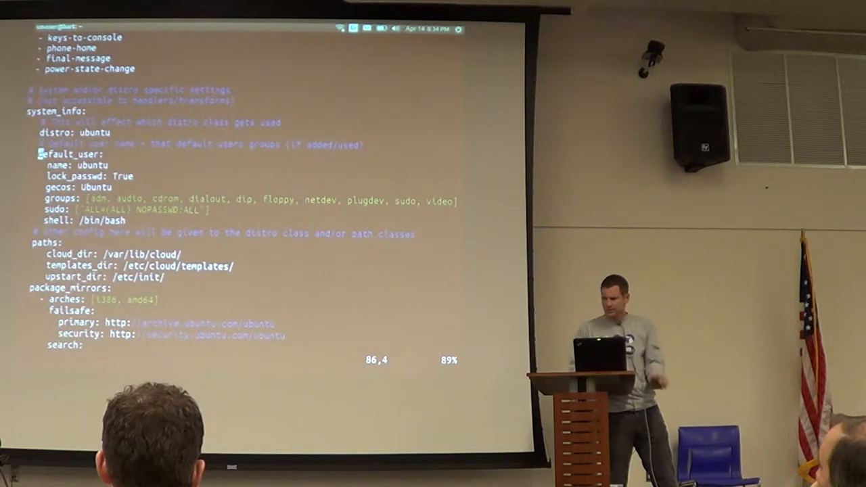
{"action": "key", "text": "V"}
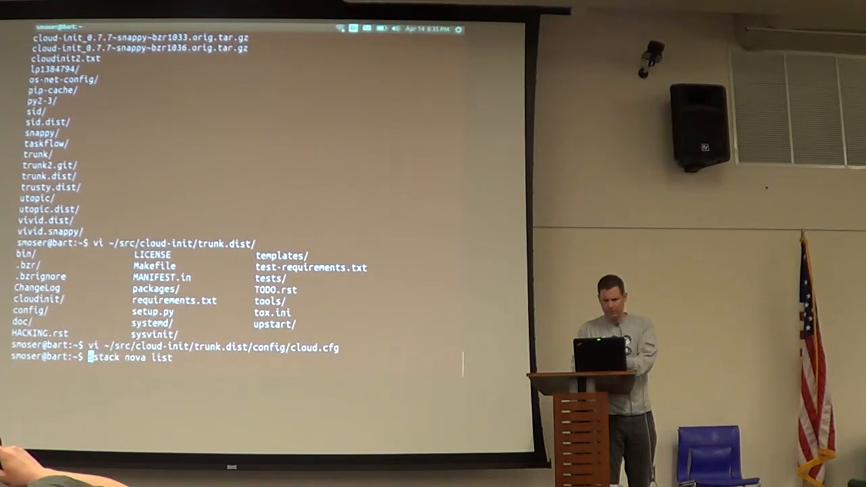
- List instances, SSH into sstack-195 and exit, try root@sstack-195, then open a Chromium tab
{"action": "key", "text": "Return"}
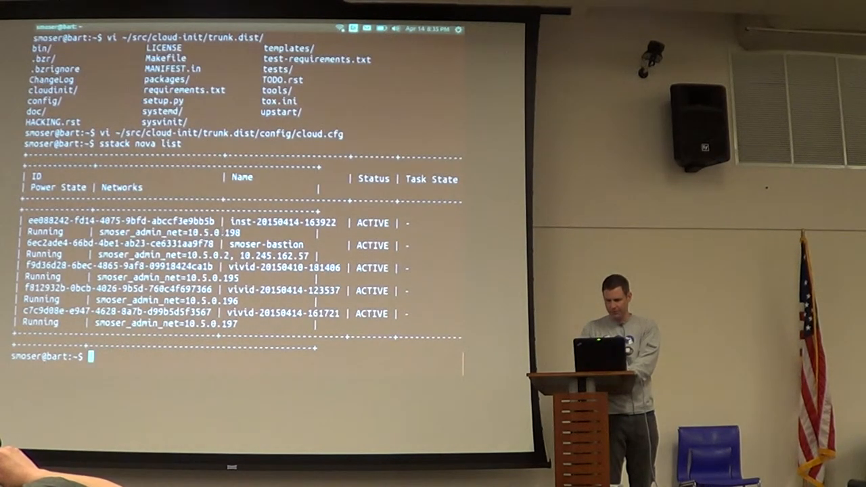
{"action": "type", "text": "ssh"}
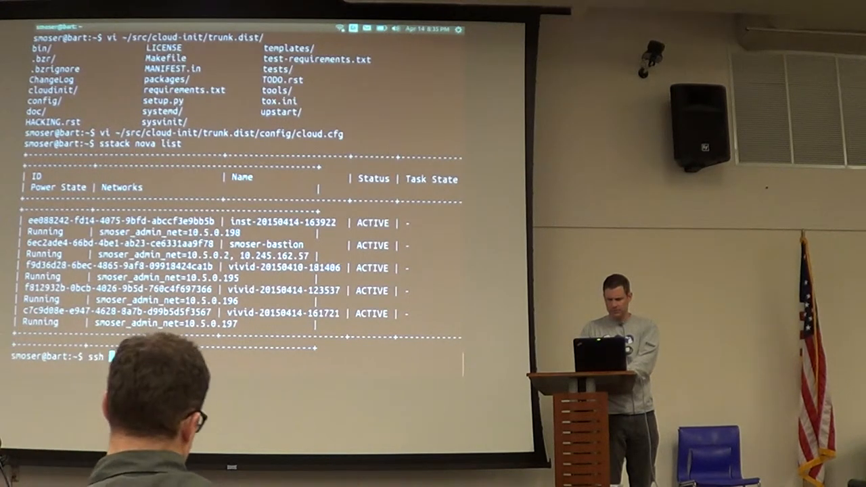
{"action": "type", "text": "sstack-195"}
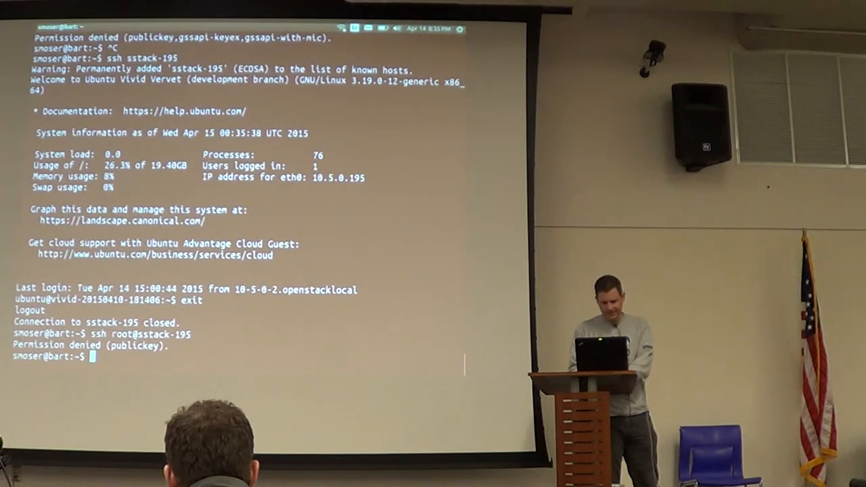
{"action": "type", "text": "ssh root@sstack-195"}
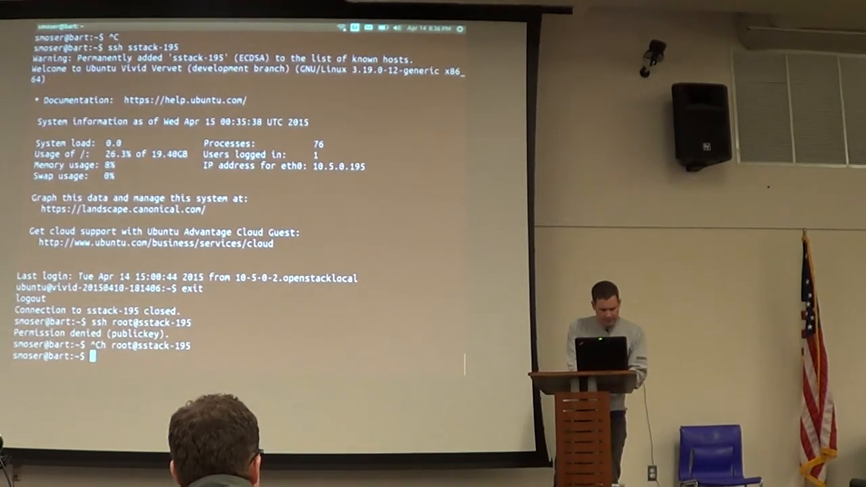
{"action": "type", "text": "ssta"}
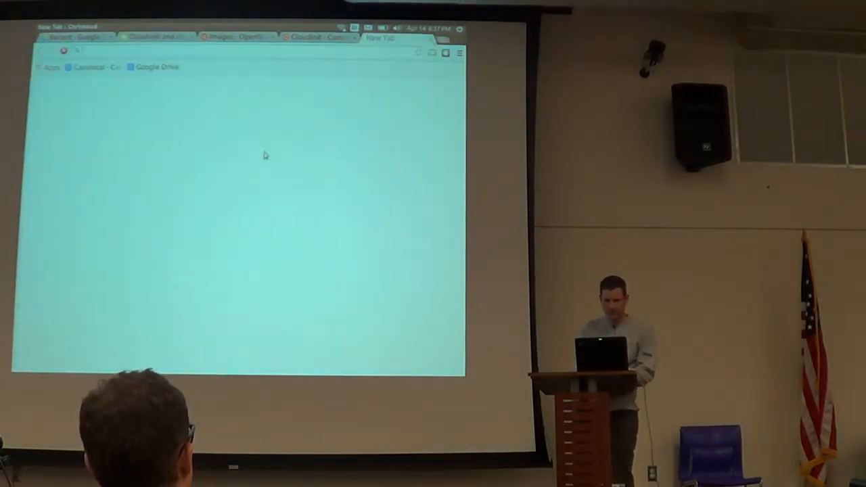
- Go to cloud-images.ubuntu.com and open the precise/ daily builds directory
{"action": "type", "text": "cloud-images.ubuntu.com"}
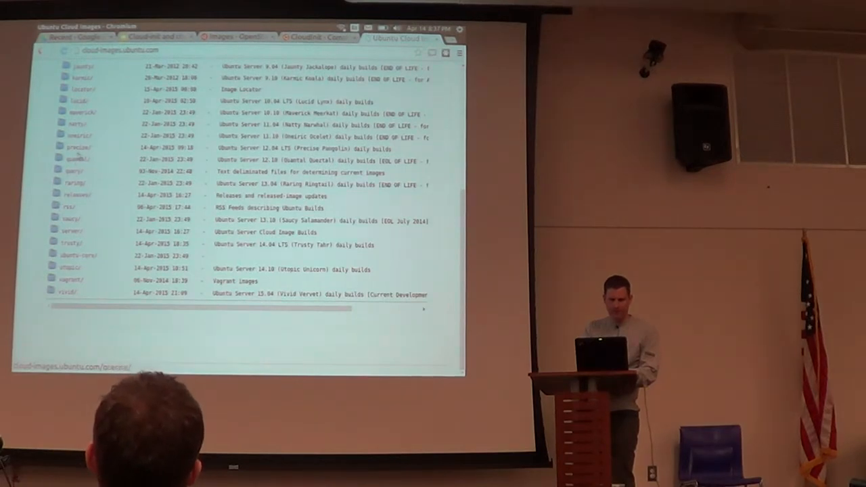
{"action": "left_click", "coordinate": [73, 152]}
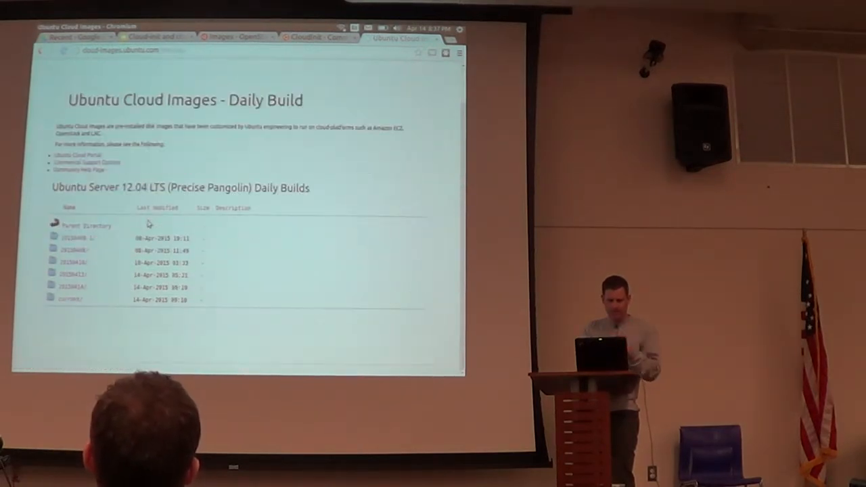